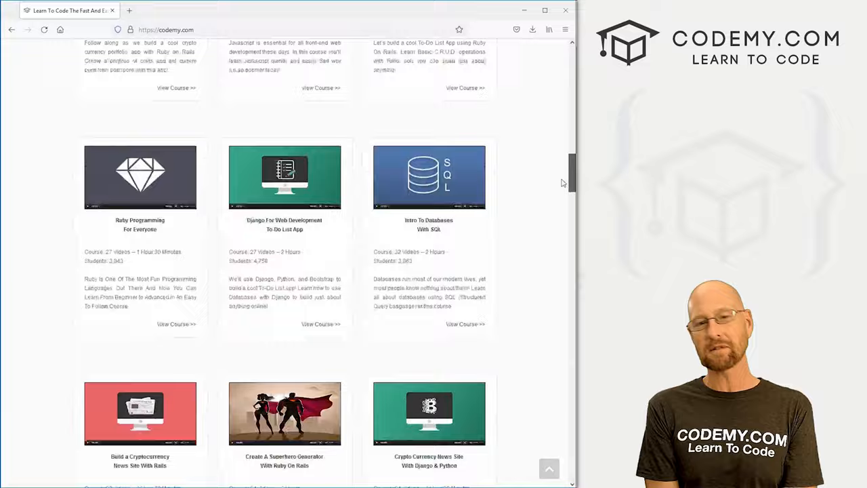
Scroll through the Codemy.com course catalogue.
{"action": "scroll", "scroll_direction": "down", "scroll_amount": 3}
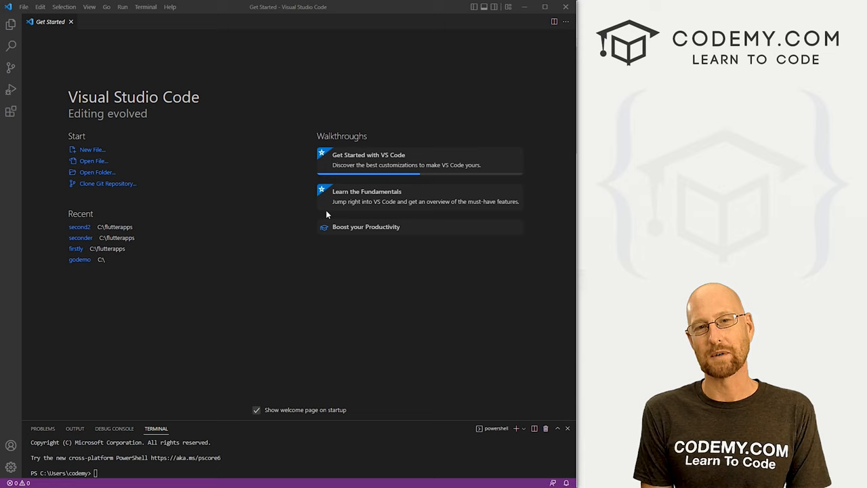
Run flutter create secondly in the terminal and open the secondly project folder.
{"action": "left_click", "coordinate": [146, 7]}
{"action": "type", "text": "cd C:\\"}
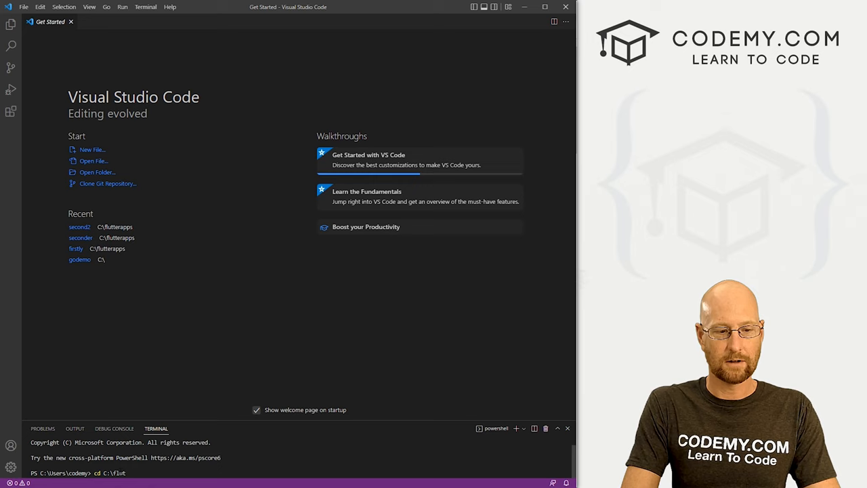
{"action": "type", "text": "flutterapps> flutter create secondly"}
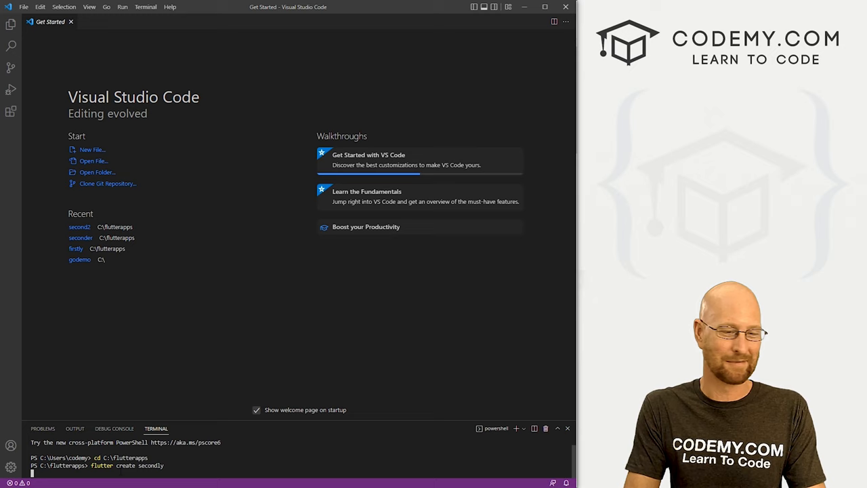
{"action": "left_click", "coordinate": [24, 7]}
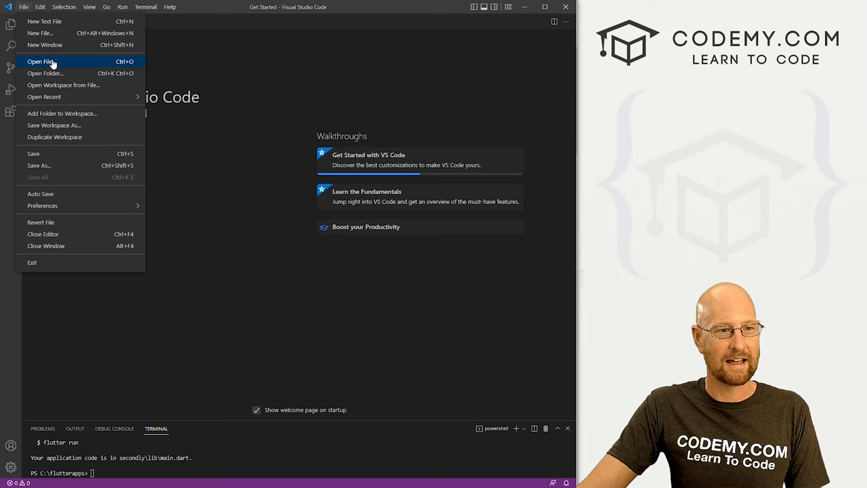
{"action": "left_click", "coordinate": [45, 73]}
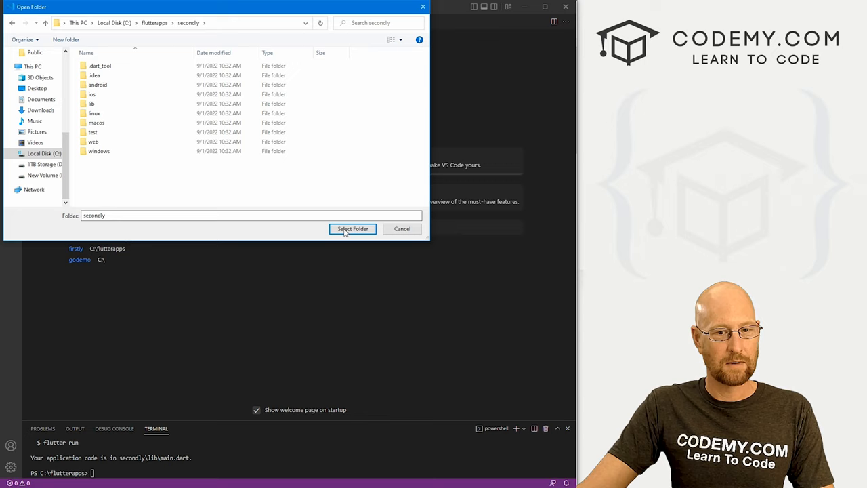
{"action": "left_click", "coordinate": [352, 229]}
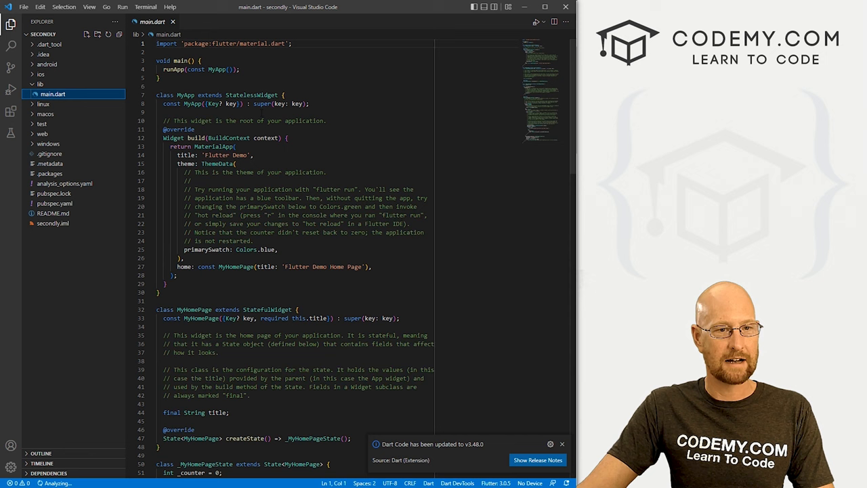
Scroll through the generated main.dart starter code and select all of it.
{"action": "scroll", "scroll_direction": "down", "scroll_amount": 3}
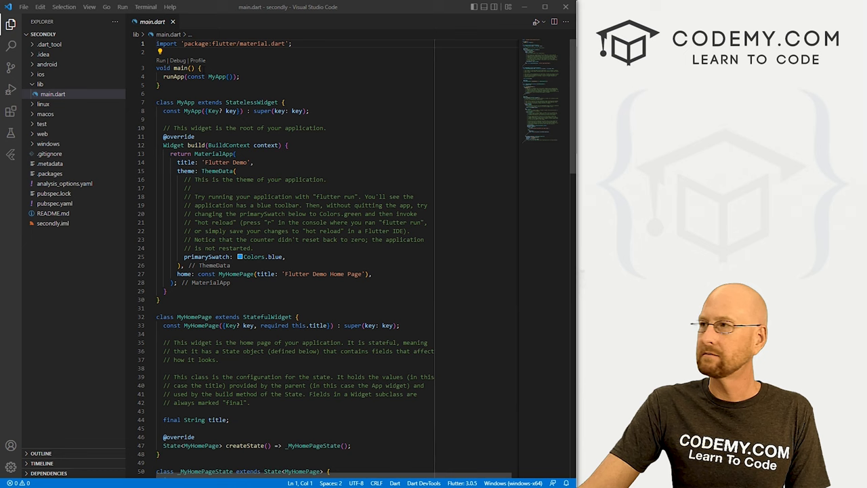
{"action": "key", "text": "ctrl+a"}
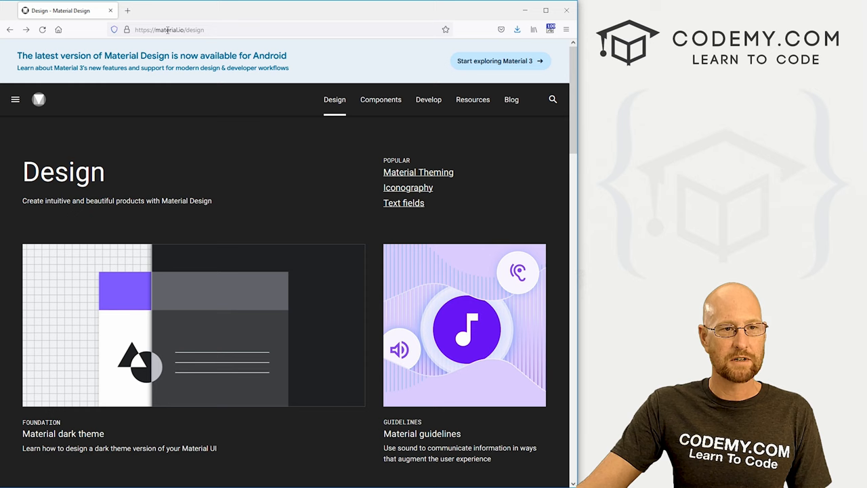
Browse the list of components on material.io's Components page.
{"action": "left_click", "coordinate": [381, 100]}
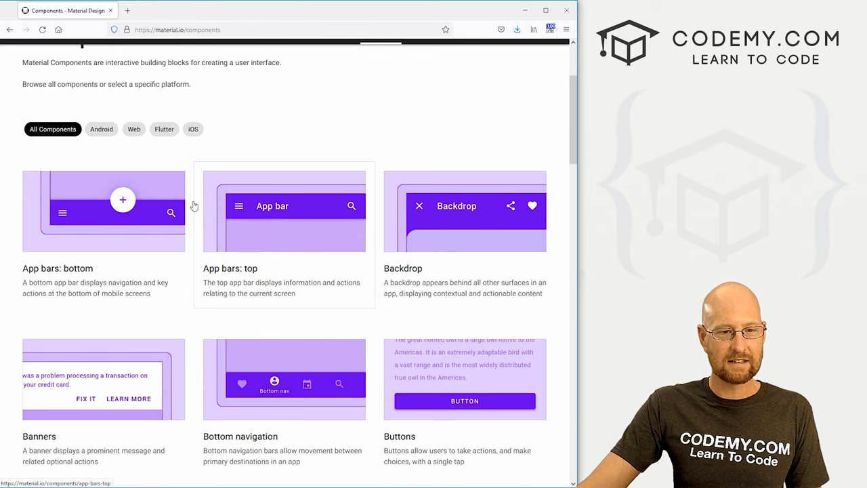
{"action": "scroll", "scroll_direction": "down", "scroll_amount": 3}
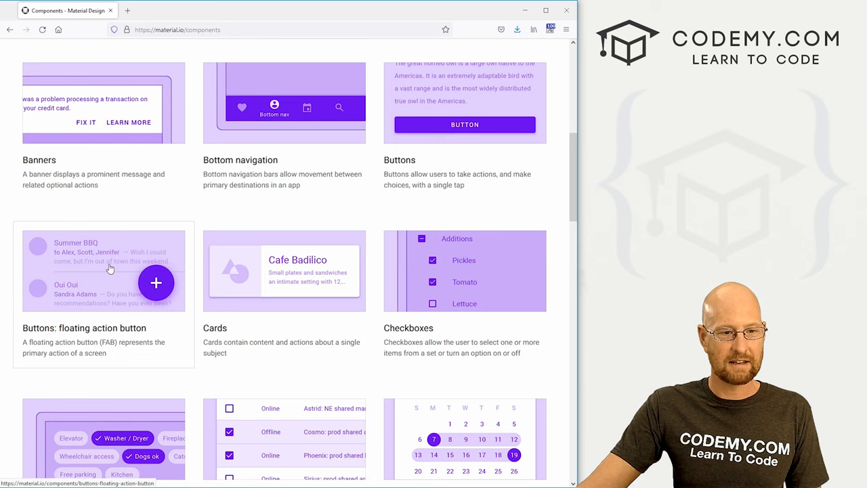
{"action": "scroll", "scroll_direction": "down", "scroll_amount": 3}
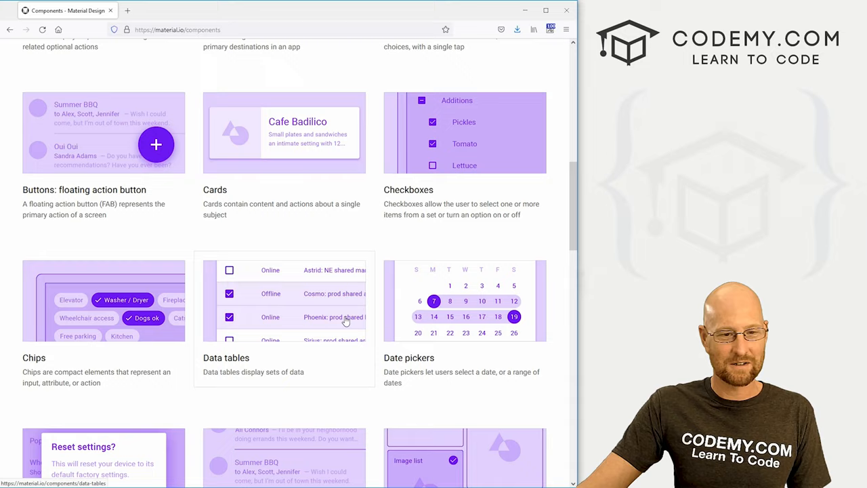
{"action": "scroll", "scroll_direction": "down", "scroll_amount": 3}
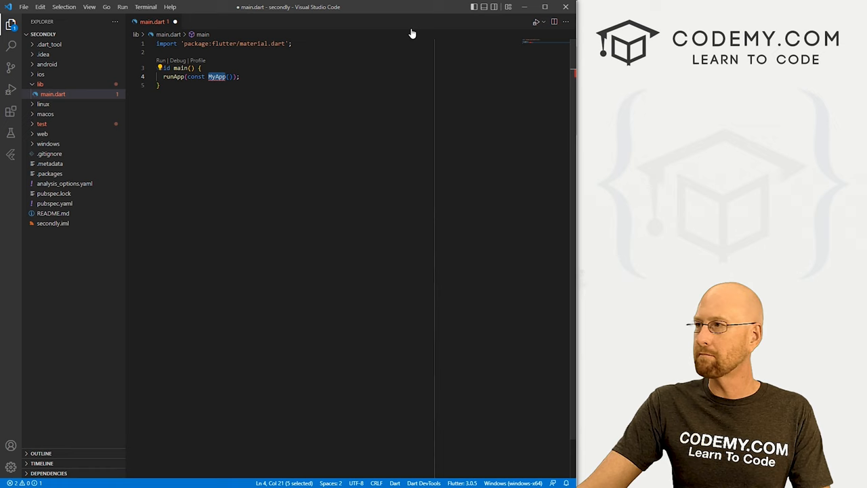
Make main() run a MaterialApp with home: Text("Hello World!").
{"action": "type", "text": "MaterialApp"}
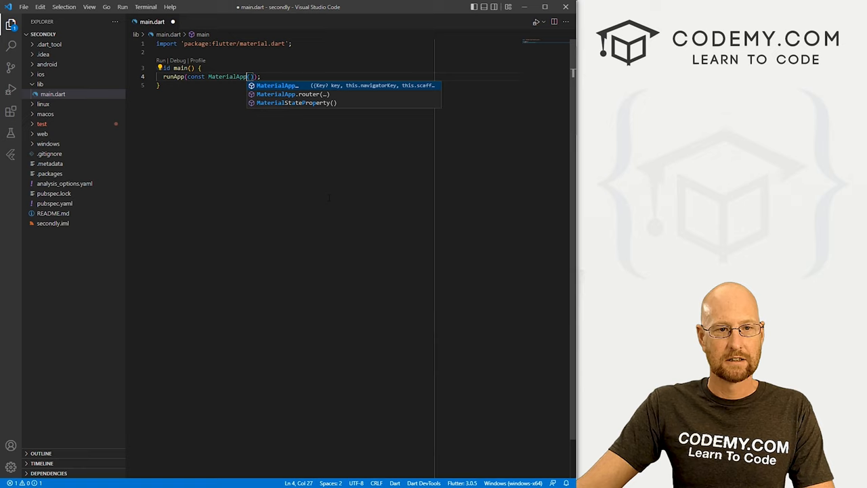
{"action": "key", "text": "Escape"}
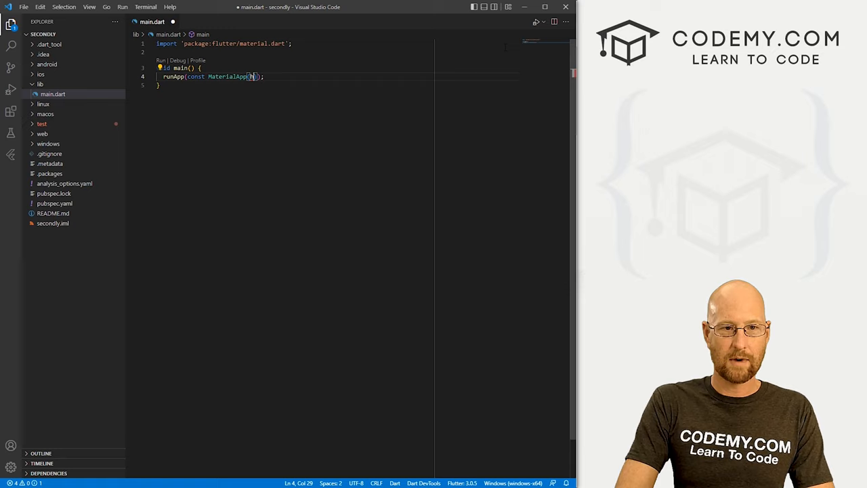
{"action": "type", "text": "home: Text(\"Hello World!\"),"}
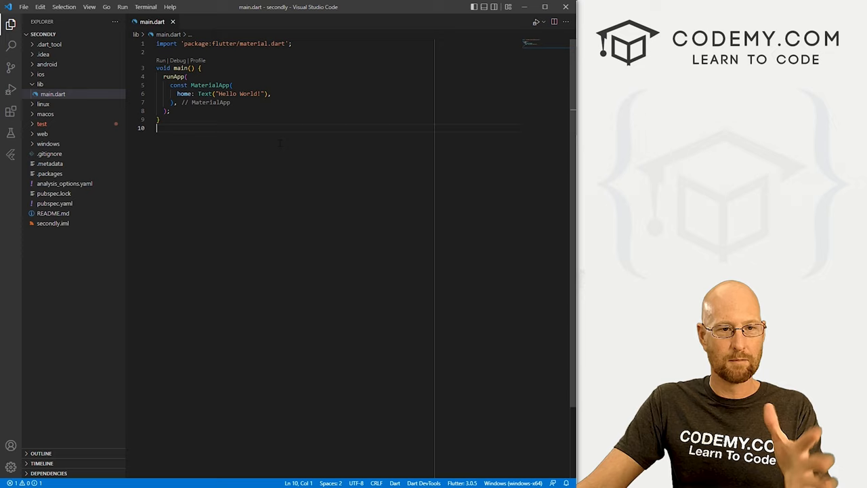
{"action": "mouse_move", "coordinate": [175, 76]}
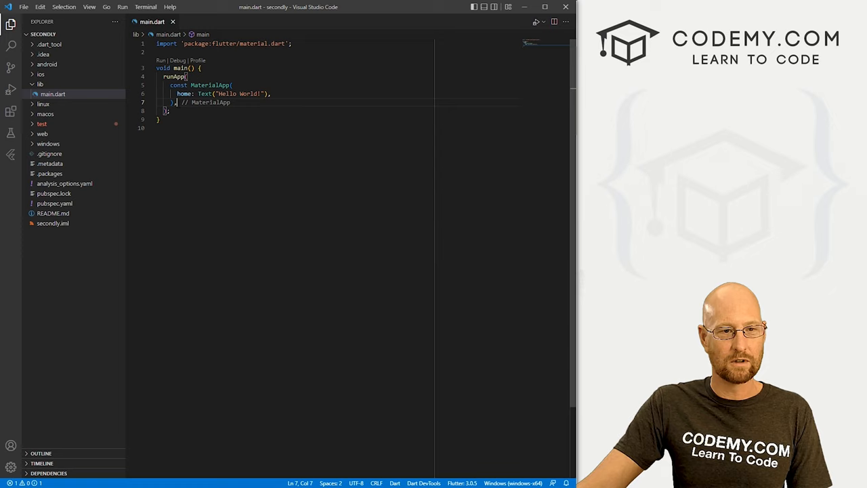
{"action": "left_click", "coordinate": [513, 483]}
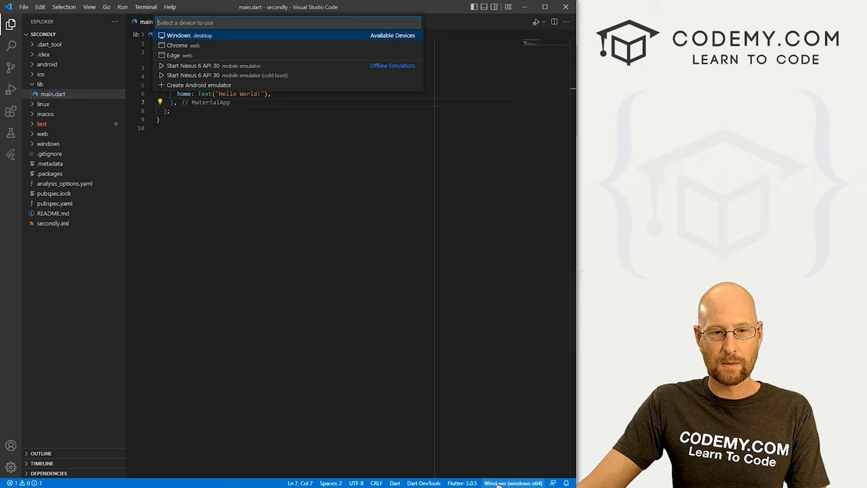
Run main.dart without debugging on the Chrome target.
{"action": "right_click", "coordinate": [53, 93]}
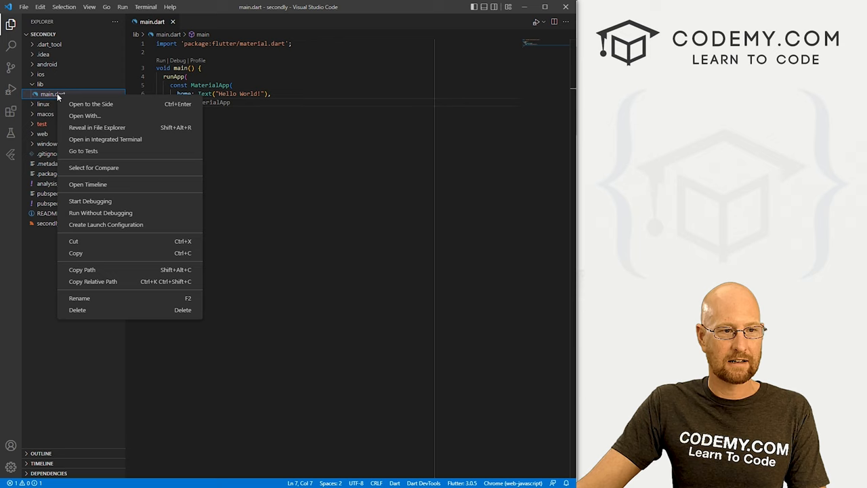
{"action": "left_click", "coordinate": [90, 200]}
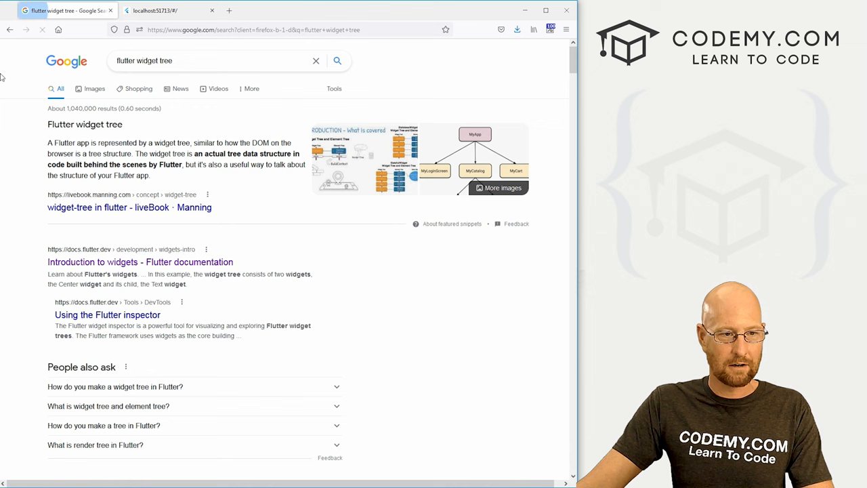
Read through the Flutter 'Introduction to widgets' documentation page.
{"action": "left_click", "coordinate": [140, 262]}
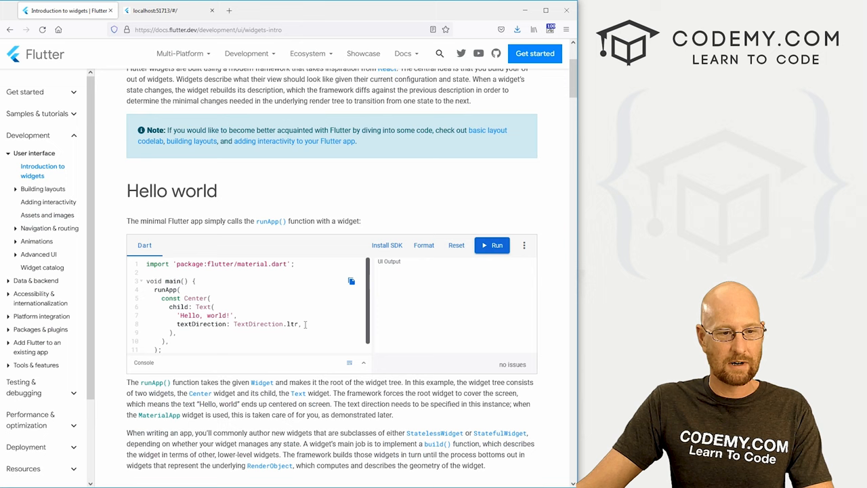
{"action": "scroll", "scroll_direction": "down", "scroll_amount": 3}
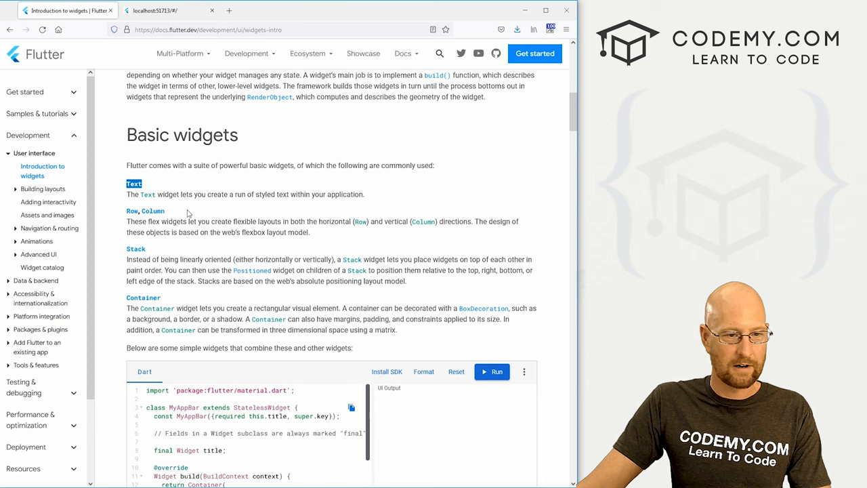
{"action": "scroll", "scroll_direction": "down", "scroll_amount": 3}
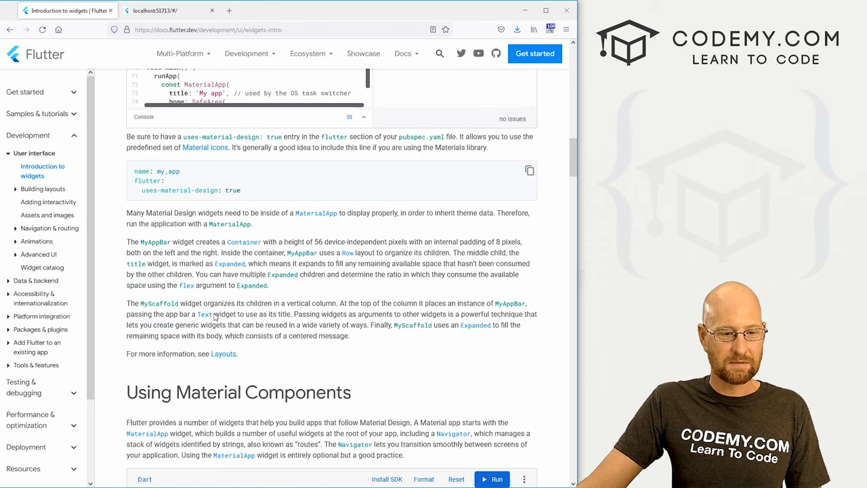
{"action": "scroll", "scroll_direction": "down", "scroll_amount": 3}
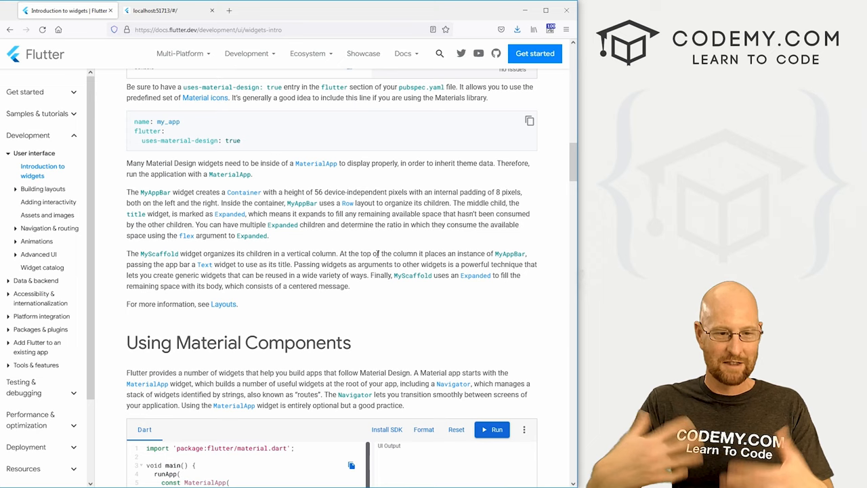
Open the api.flutter.dev Scaffold class page and scroll down to its sample app.
{"action": "type", "text": "flutte"}
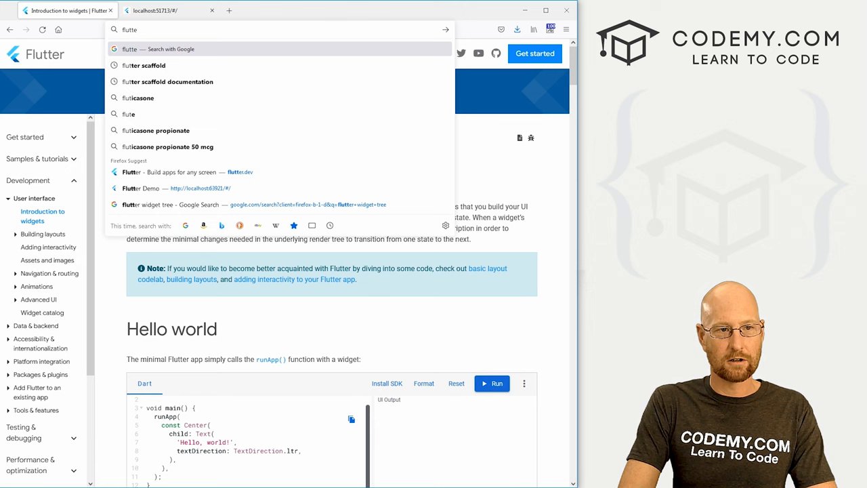
{"action": "left_click", "coordinate": [144, 65]}
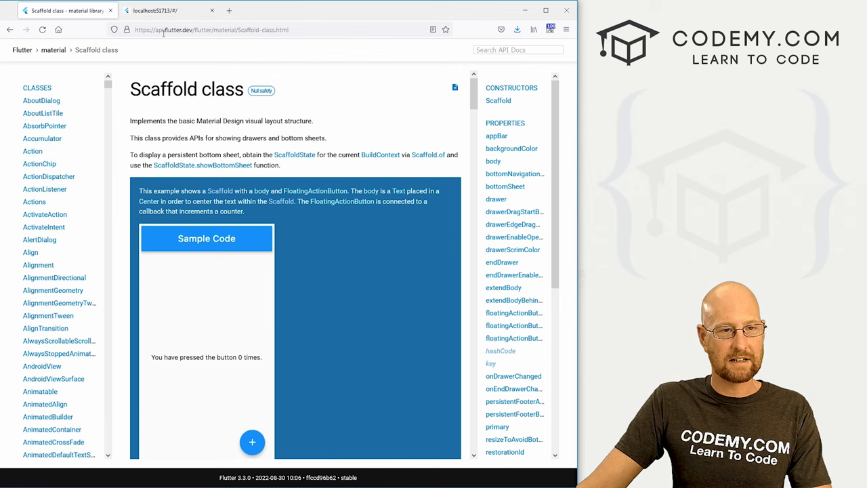
{"action": "double_click", "coordinate": [170, 88]}
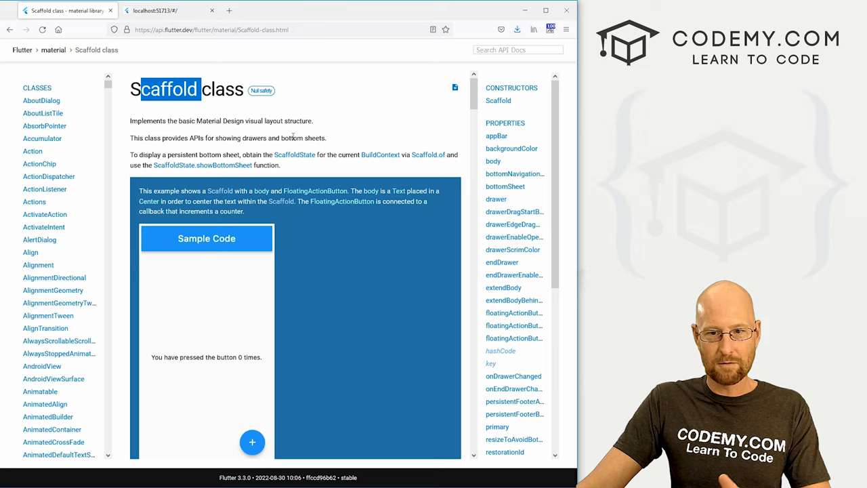
{"action": "scroll", "scroll_direction": "down", "scroll_amount": 3}
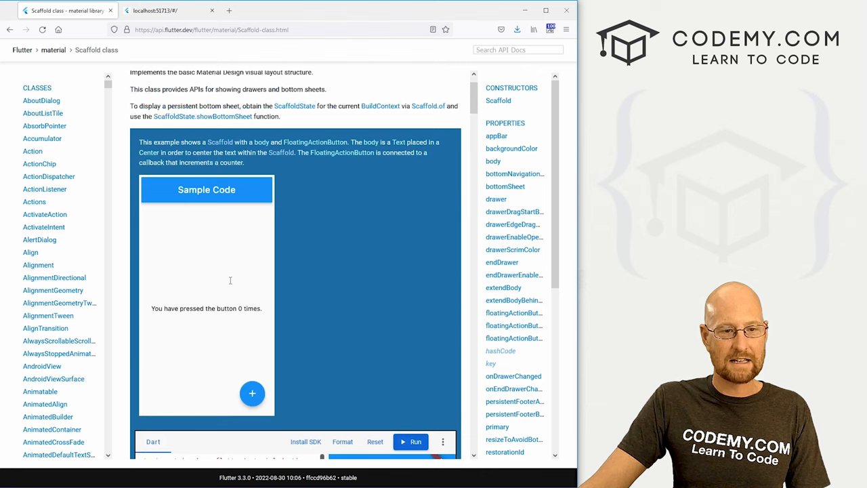
{"action": "scroll", "scroll_direction": "down", "scroll_amount": 3}
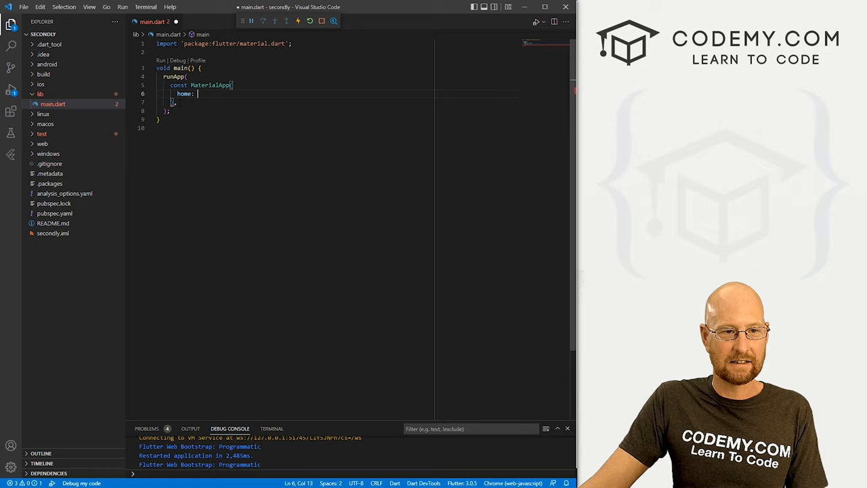
Set home to a Scaffold with appBar: AppBar(title: Text("Codemy.com")).
{"action": "double_click", "coordinate": [185, 94]}
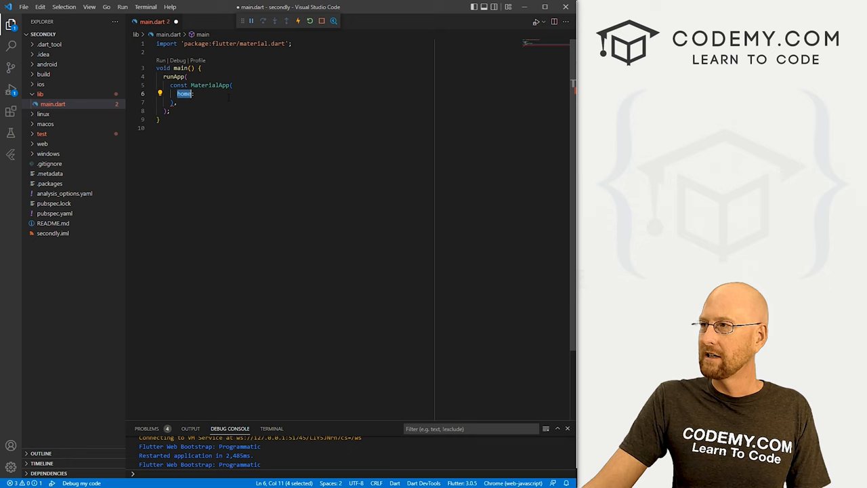
{"action": "type", "text": "Scaffold(),"}
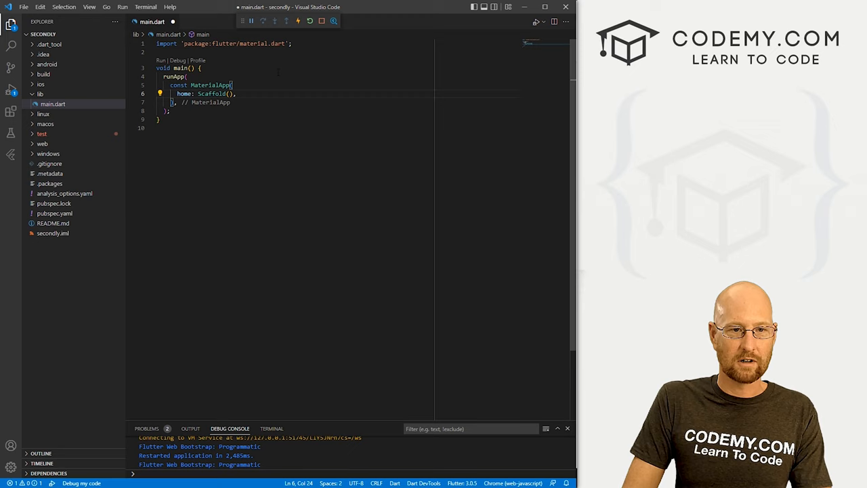
{"action": "type", "text": "appBar:"}
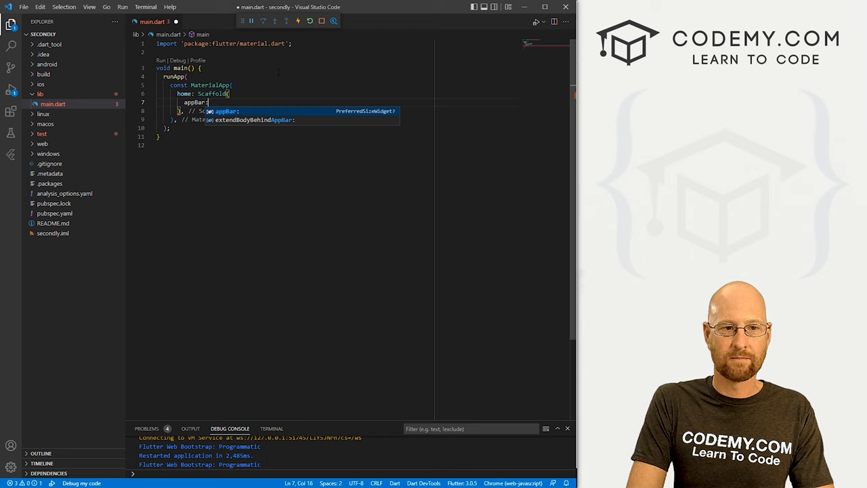
{"action": "type", "text": "AppBar(),"}
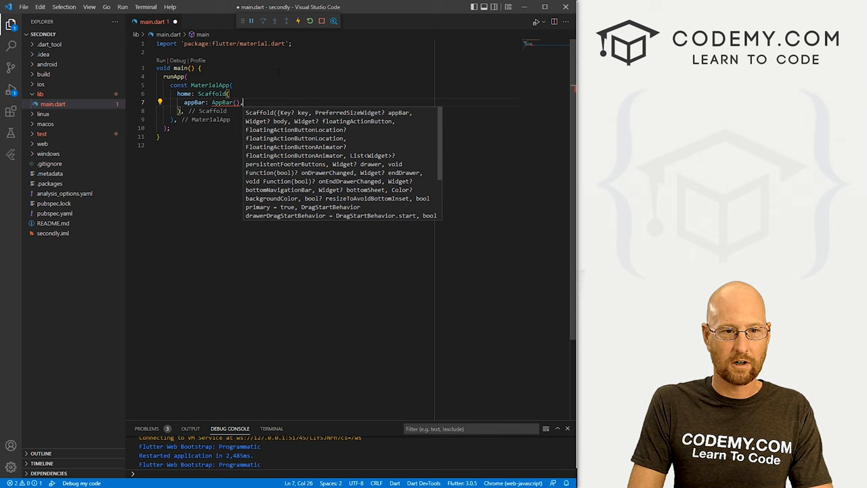
{"action": "type", "text": "title: Text(\"Codemy.com\"),"}
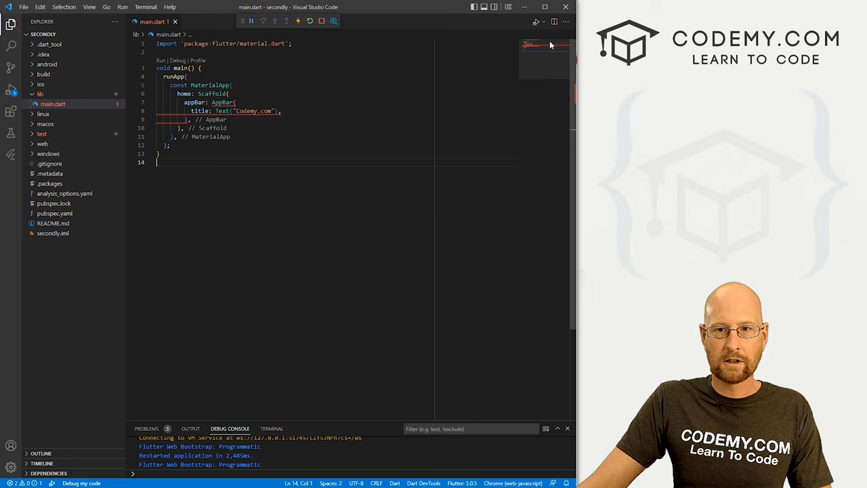
Wrap the AppBar title in Center(child: Text("Codemy.com")) and hot reload.
{"action": "left_click", "coordinate": [147, 428]}
{"action": "type", "text": "title: Center("}
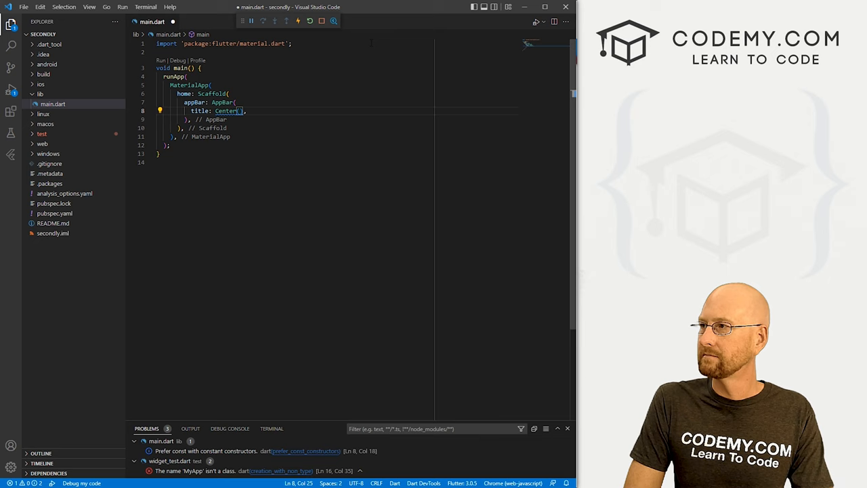
{"action": "type", "text": "child: Text(\"Codemy.com\"),"}
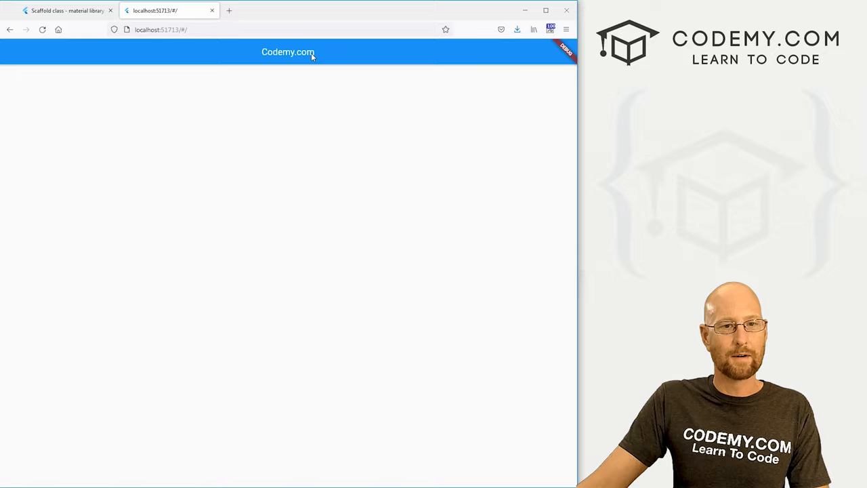
Review the Scaffold sample code's AppBar title and centered body text in the documentation.
{"action": "left_click", "coordinate": [65, 10]}
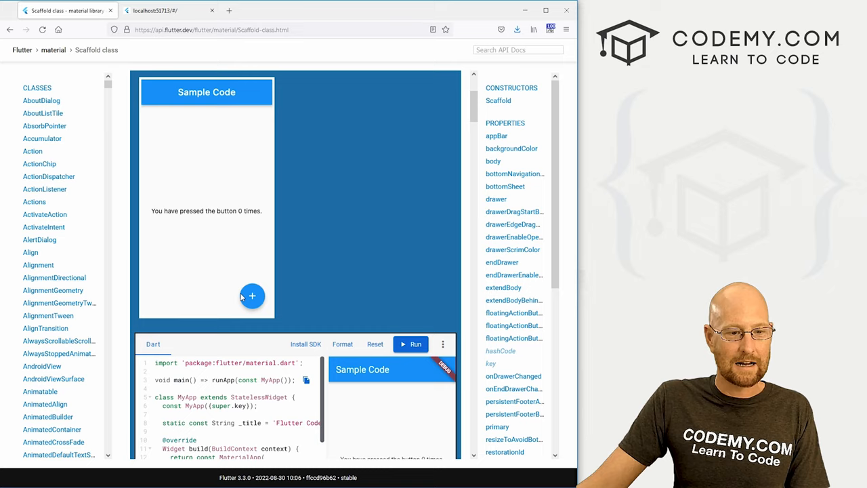
{"action": "scroll", "scroll_direction": "down", "scroll_amount": 3}
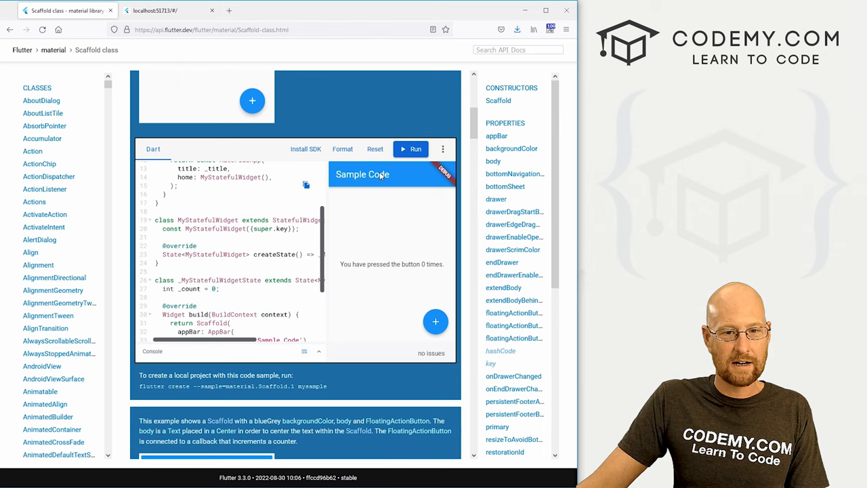
{"action": "scroll", "scroll_direction": "up", "scroll_amount": 3}
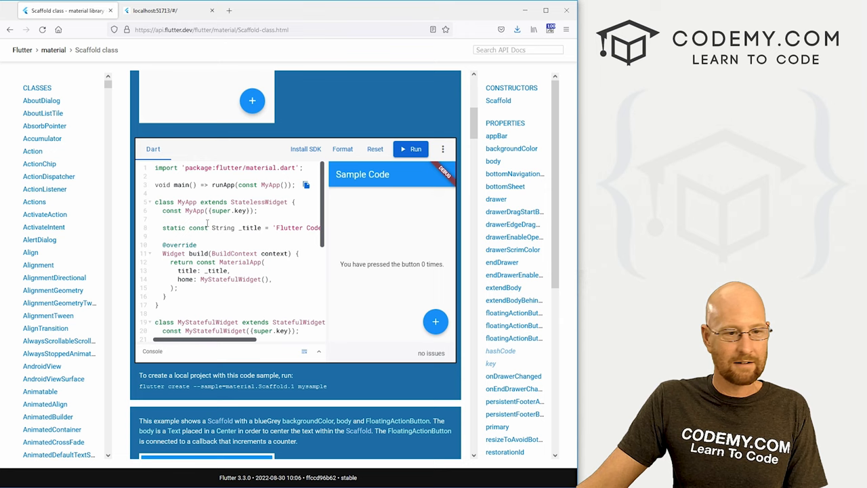
{"action": "scroll", "scroll_direction": "down", "scroll_amount": 3}
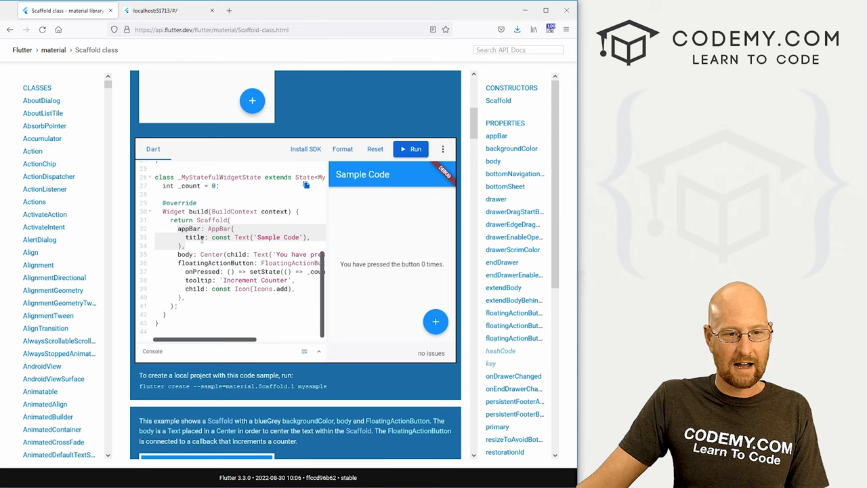
{"action": "double_click", "coordinate": [244, 237]}
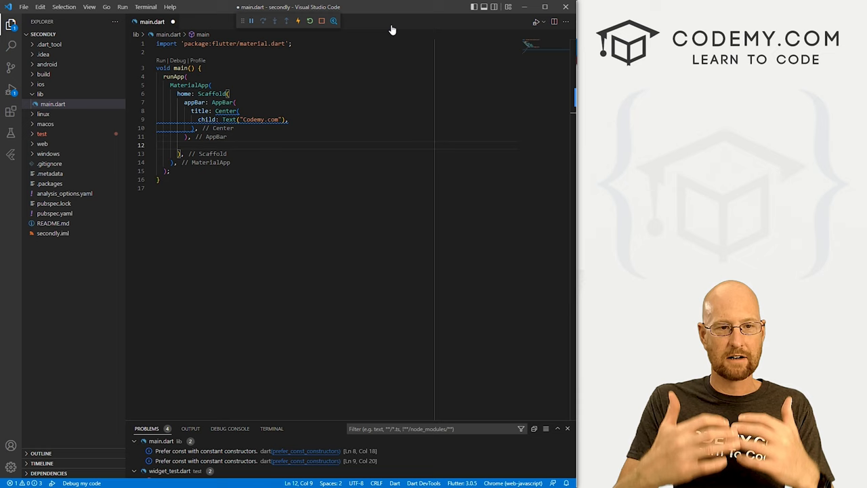
Give the Scaffold a body Text 'Learn To Code At Codemy.com!!' and reload the app in Firefox.
{"action": "type", "text": "body:"}
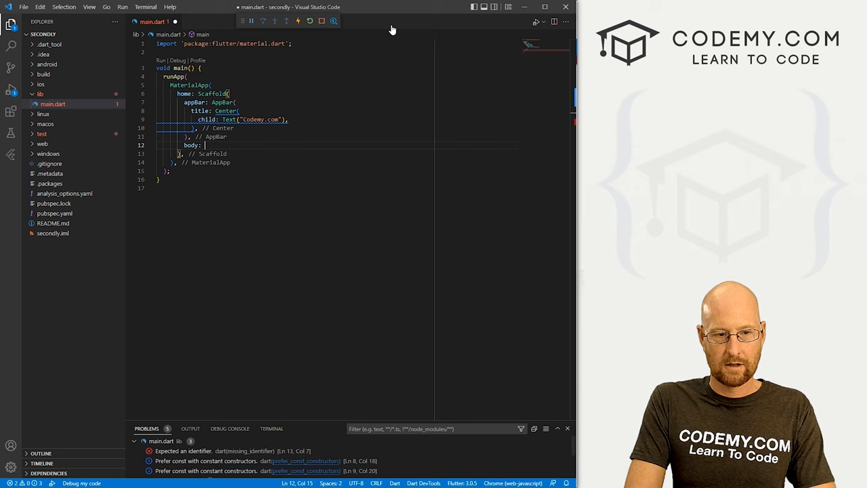
{"action": "type", "text": "Text(\"Learn To Code\")"}
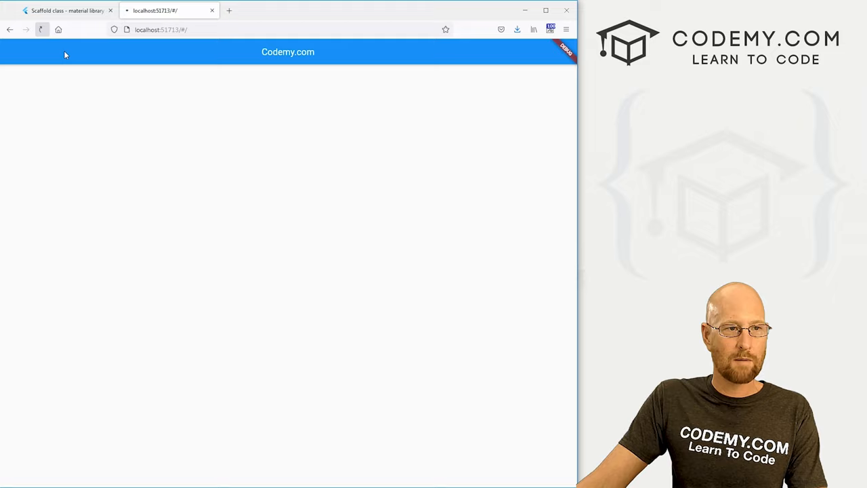
{"action": "left_click", "coordinate": [41, 29]}
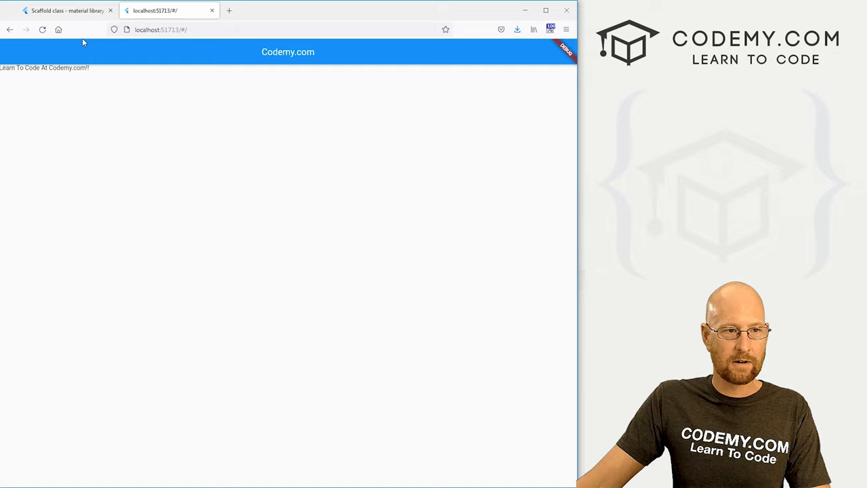
Return to the Scaffold documentation tab and scroll through its sample code.
{"action": "left_click", "coordinate": [65, 10]}
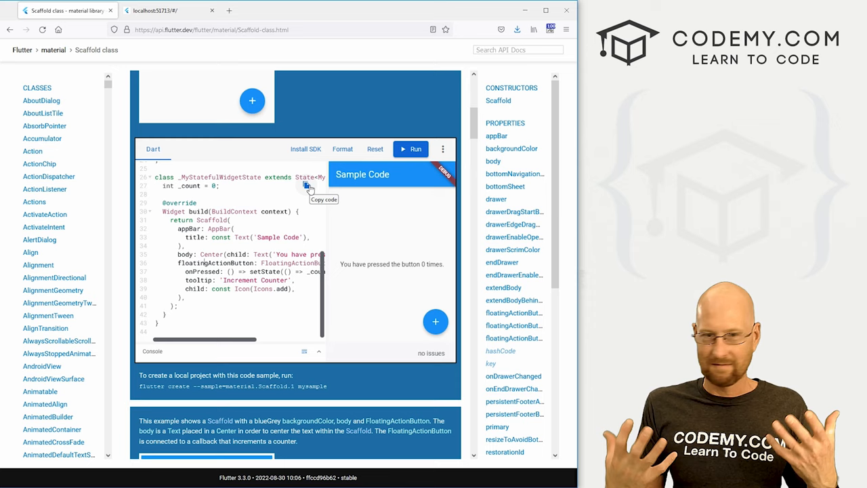
{"action": "scroll", "scroll_direction": "down", "scroll_amount": 3}
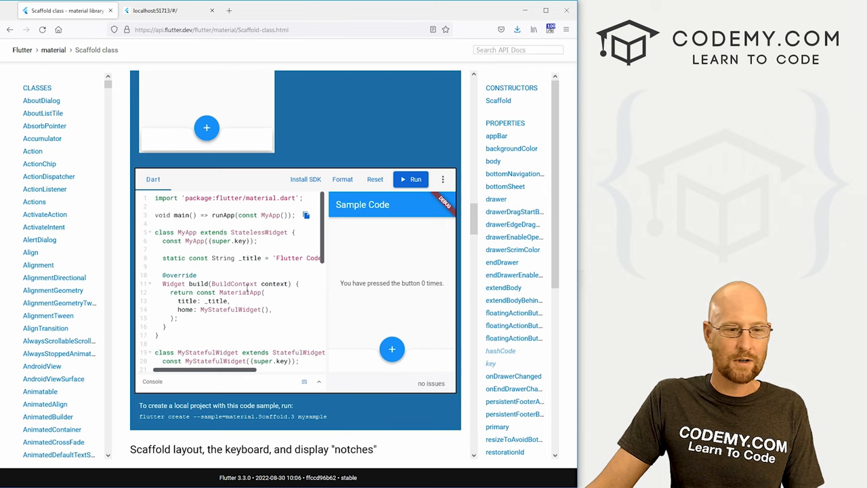
{"action": "scroll", "scroll_direction": "up", "scroll_amount": 3}
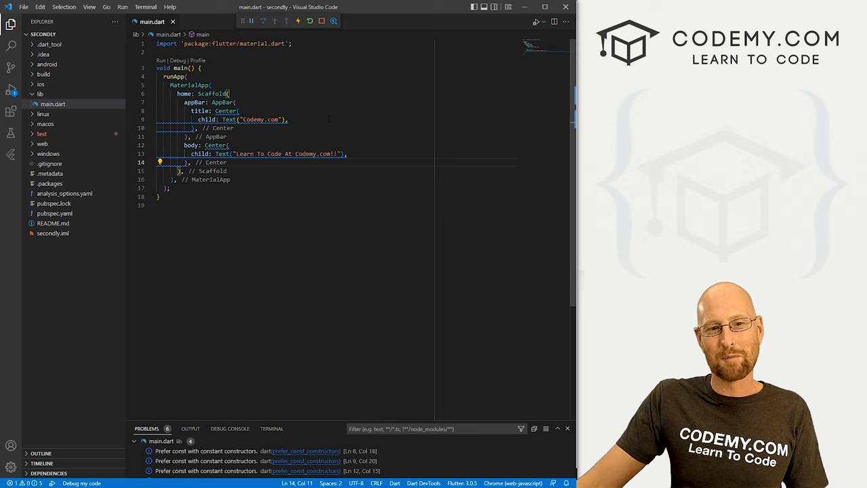
Select the Center-wrapped body block in main.dart.
{"action": "left_click_drag", "start_coordinate": [192, 145], "coordinate": [192, 162]}
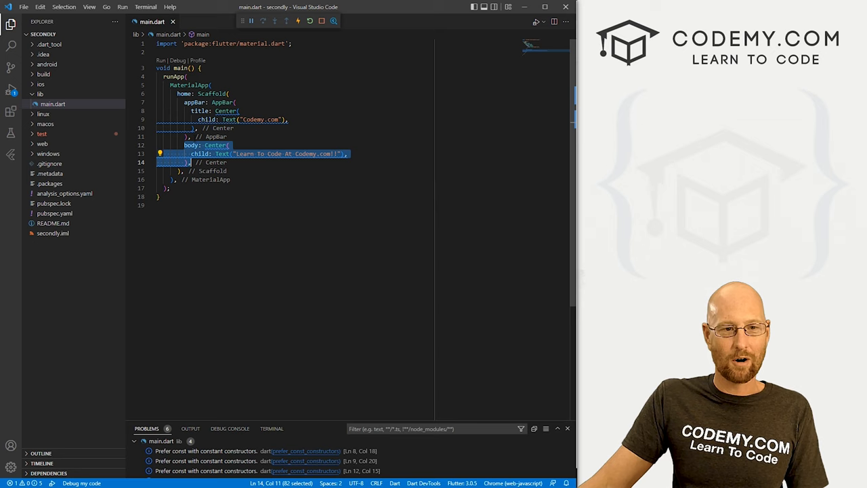